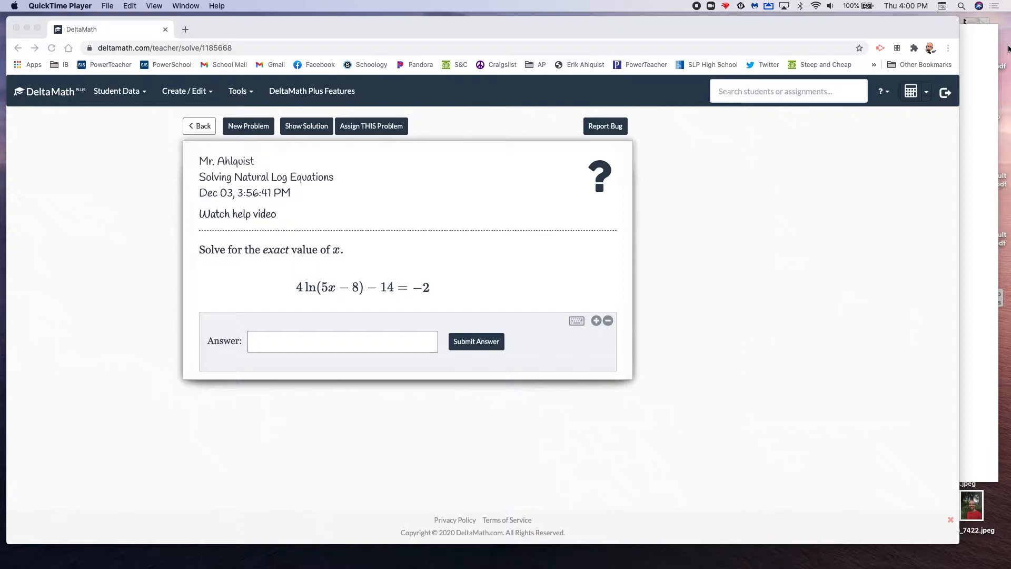
mouse_move(920, 132)
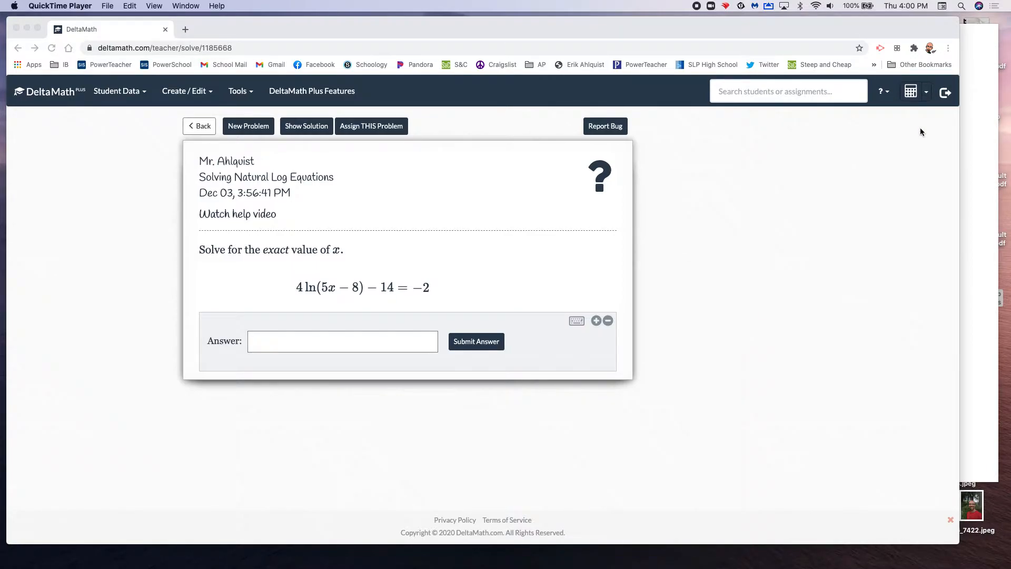
mouse_move(919, 136)
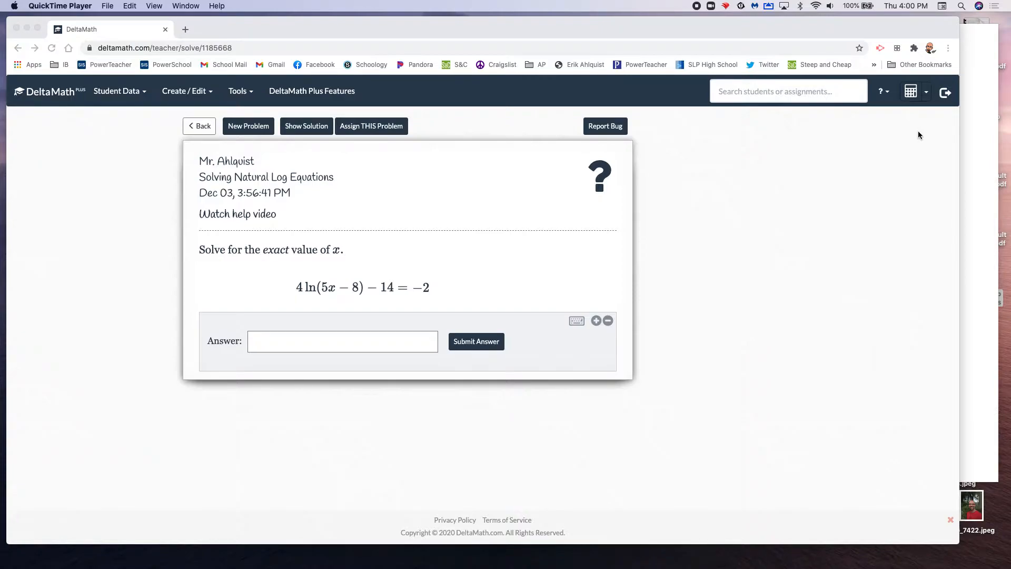
mouse_move(909, 133)
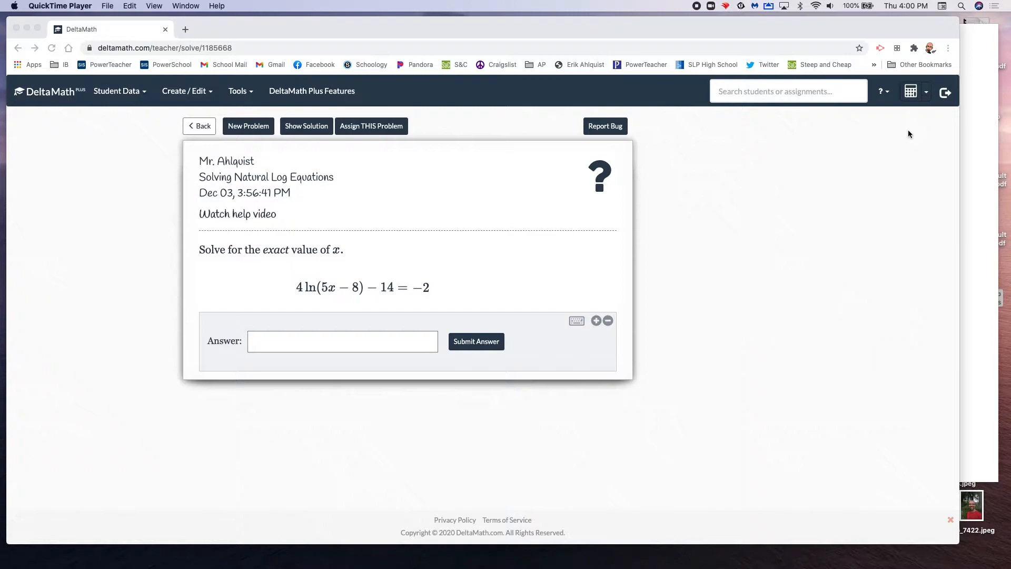
mouse_move(935, 132)
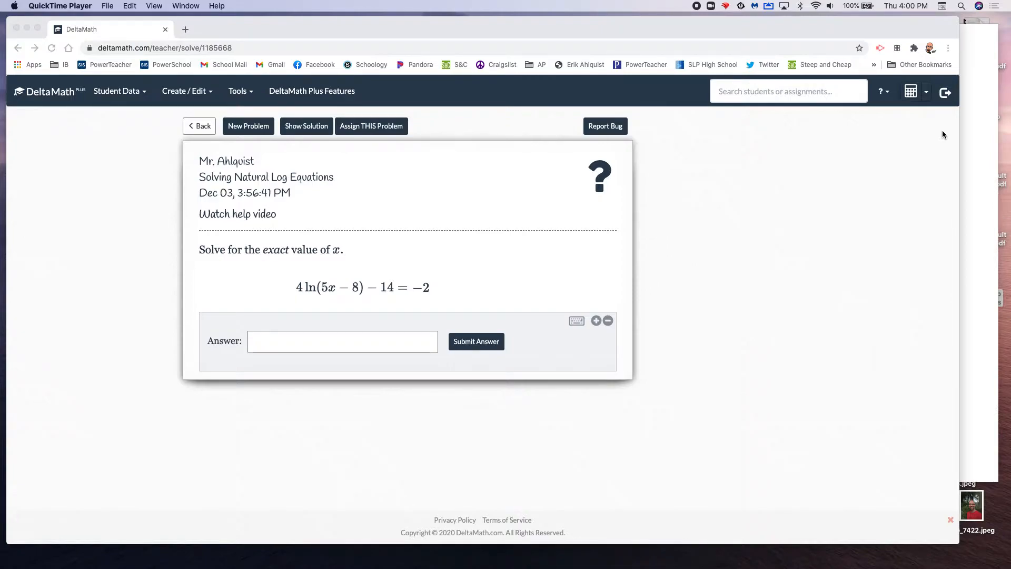
mouse_move(257, 260)
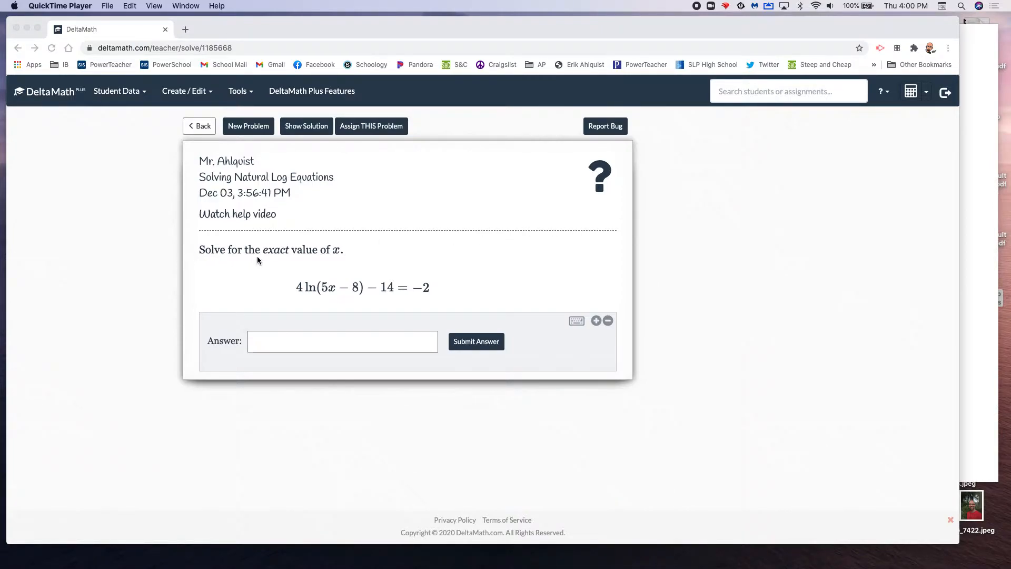
mouse_move(319, 256)
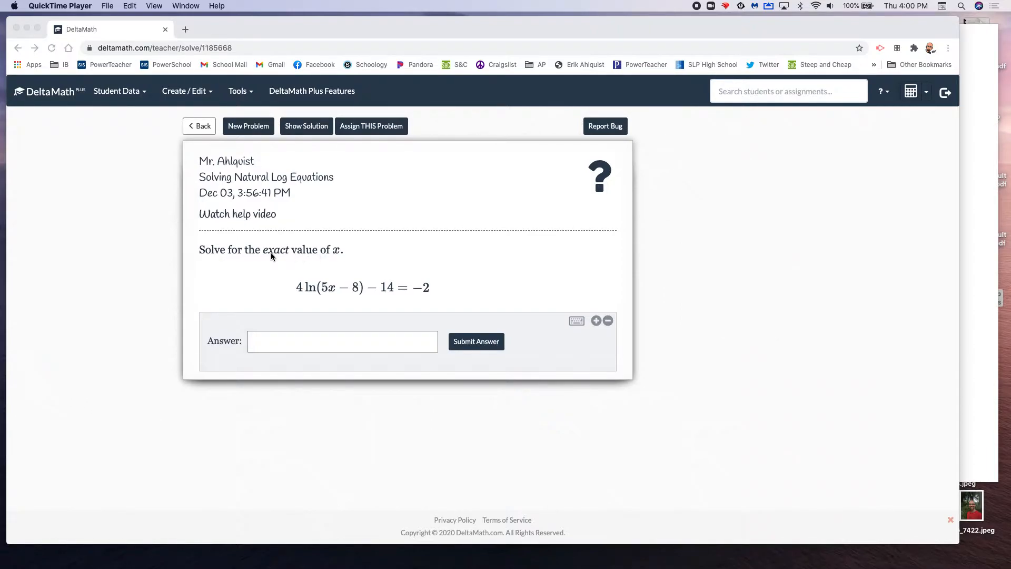
mouse_move(424, 260)
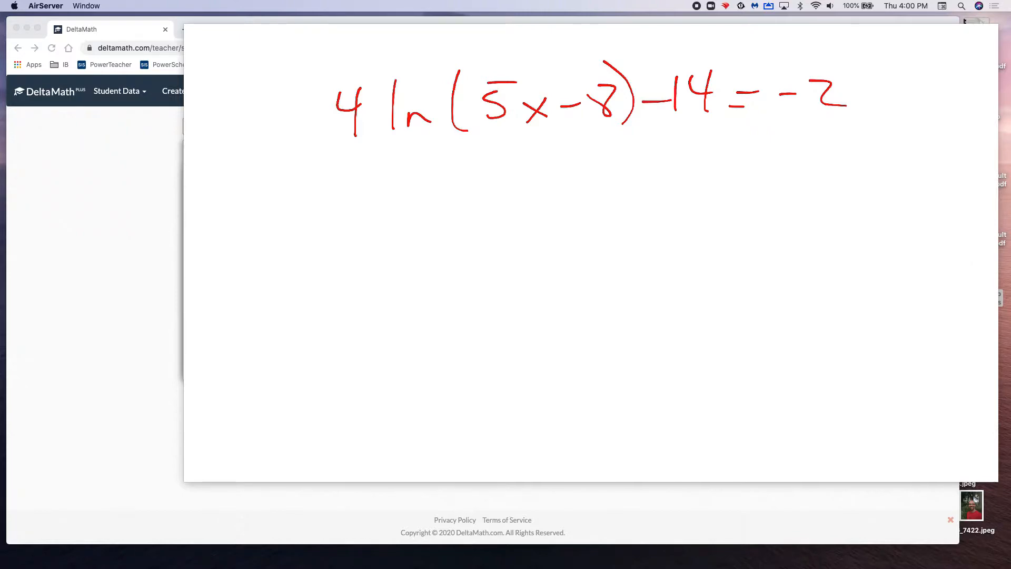
Write 'Solve' above the equation with an 'x =' answer box beneath it.
left_click_drag(203, 61, 240, 71)
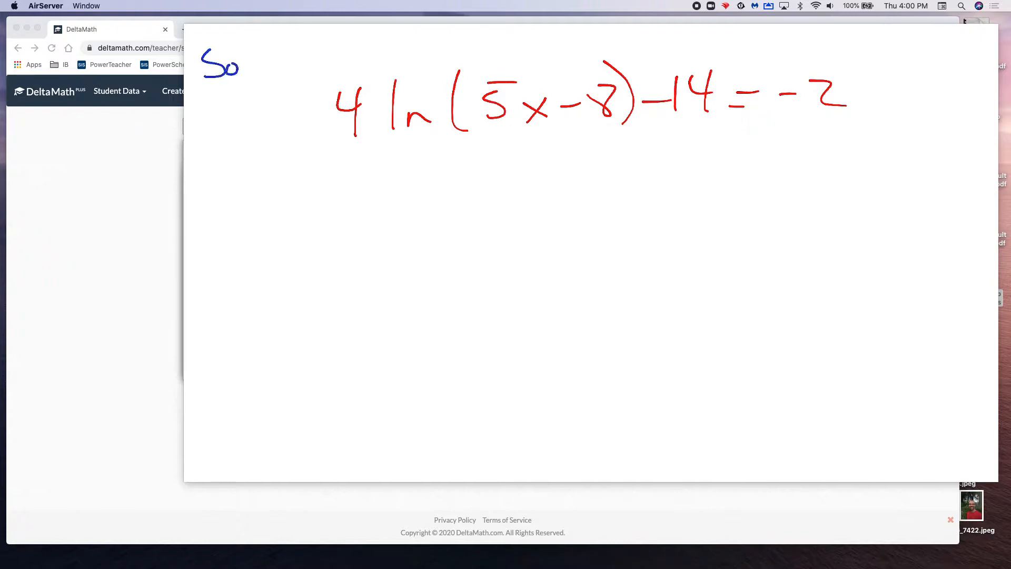
left_click_drag(239, 62, 290, 64)
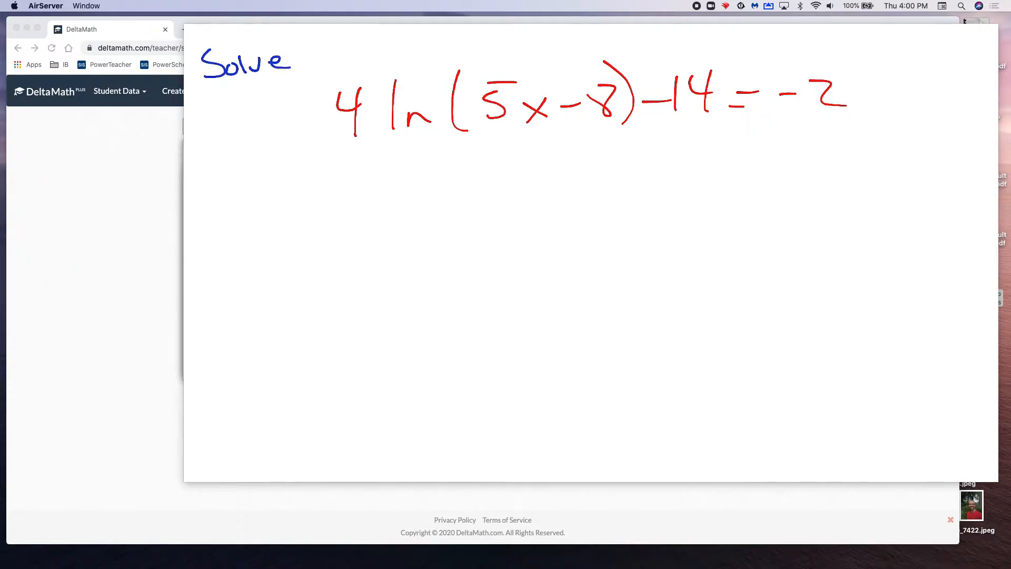
left_click_drag(216, 91, 239, 106)
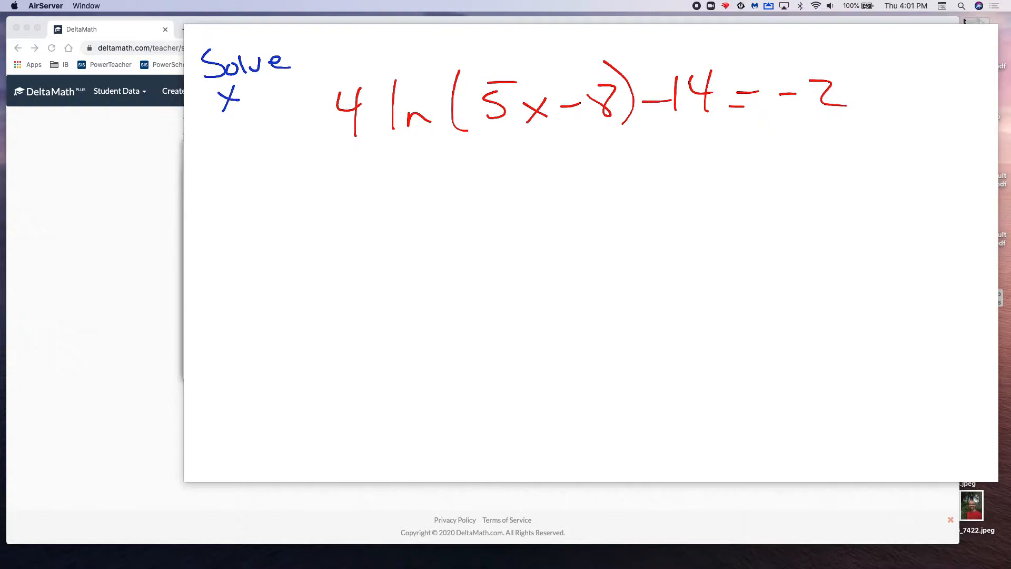
left_click_drag(239, 94, 271, 87)
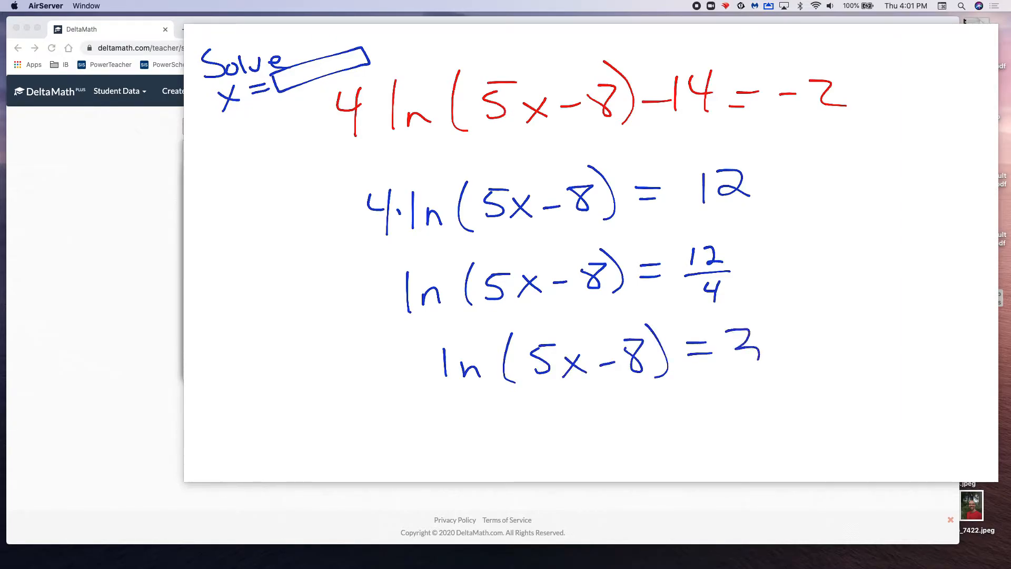
Scroll the whiteboard down to the boxed rule and the work reaching x = (e³+8)/5.
scroll("down", 3)
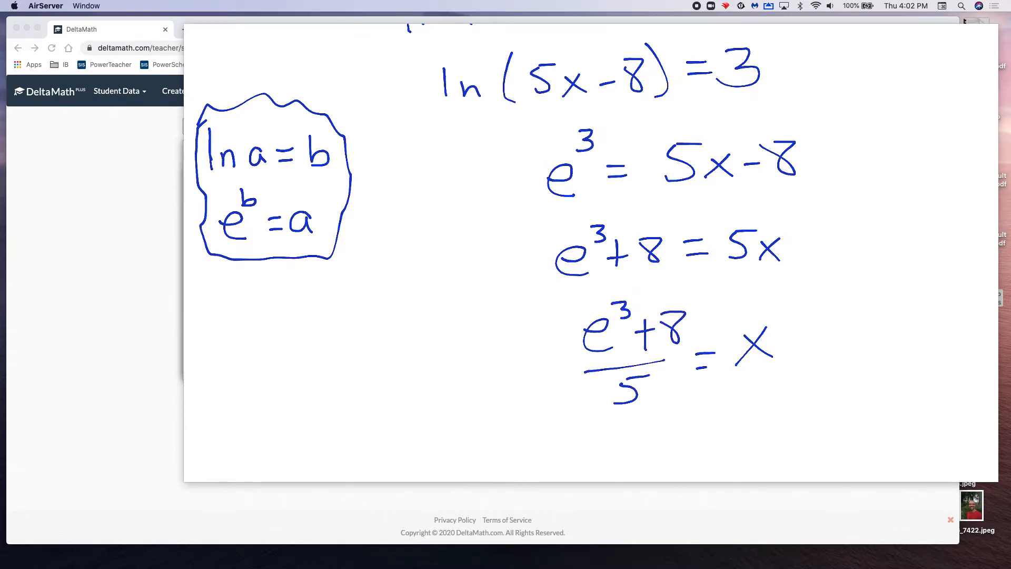
mouse_move(45, 295)
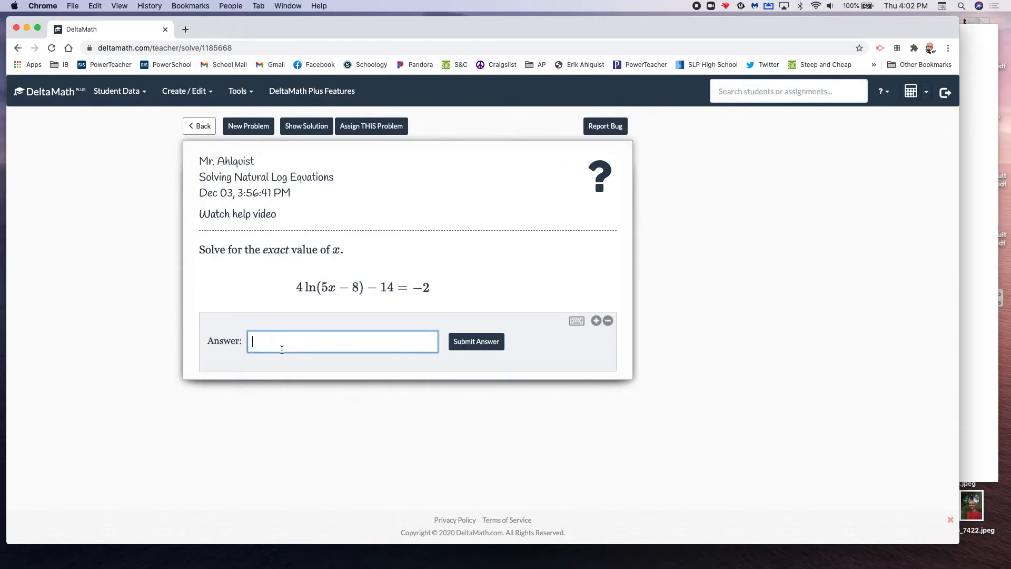
Enter (e^3+8)/5 as the exact answer and submit it for checking.
type("e")
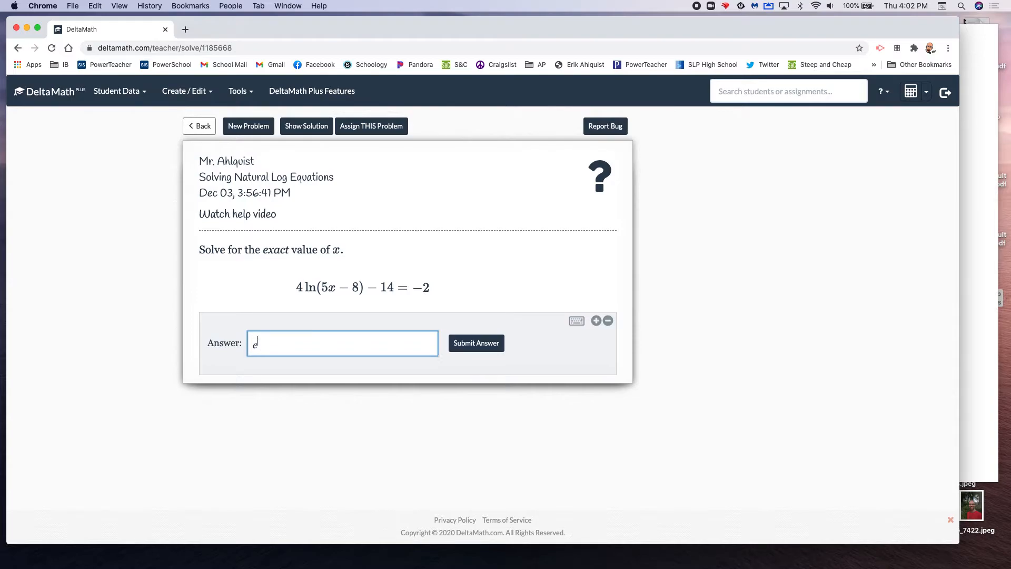
type("3")
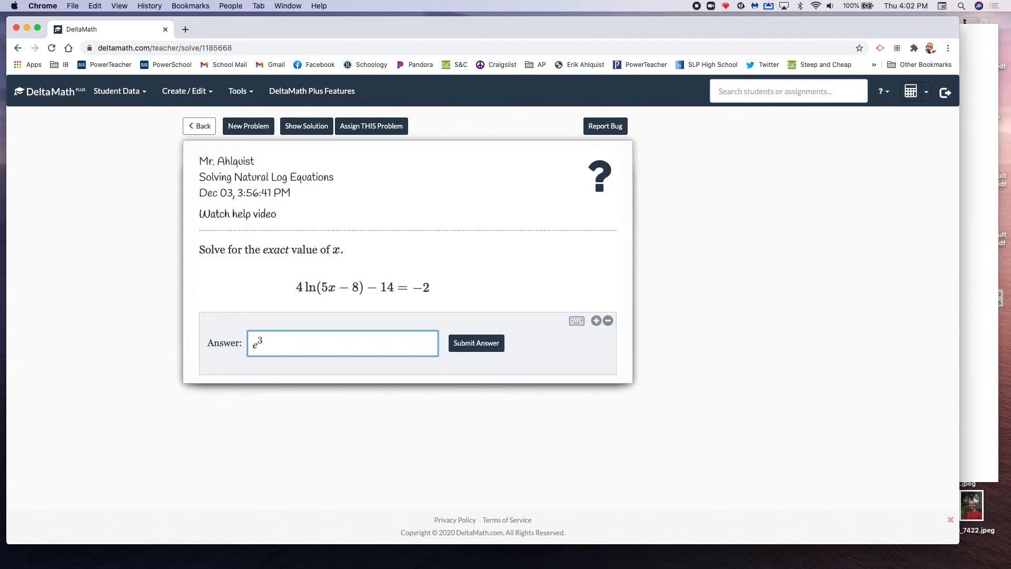
type("+8")
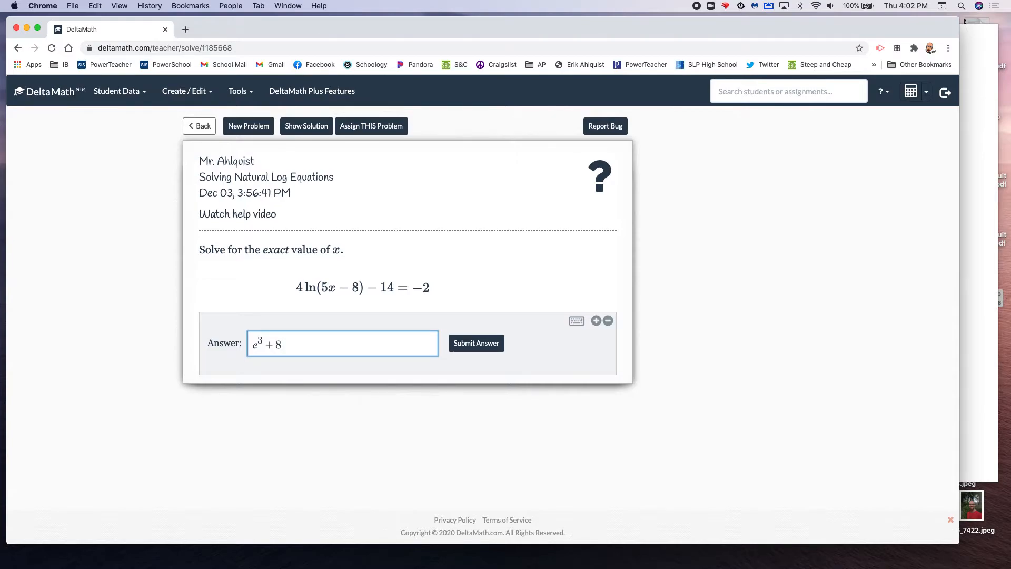
type("()")
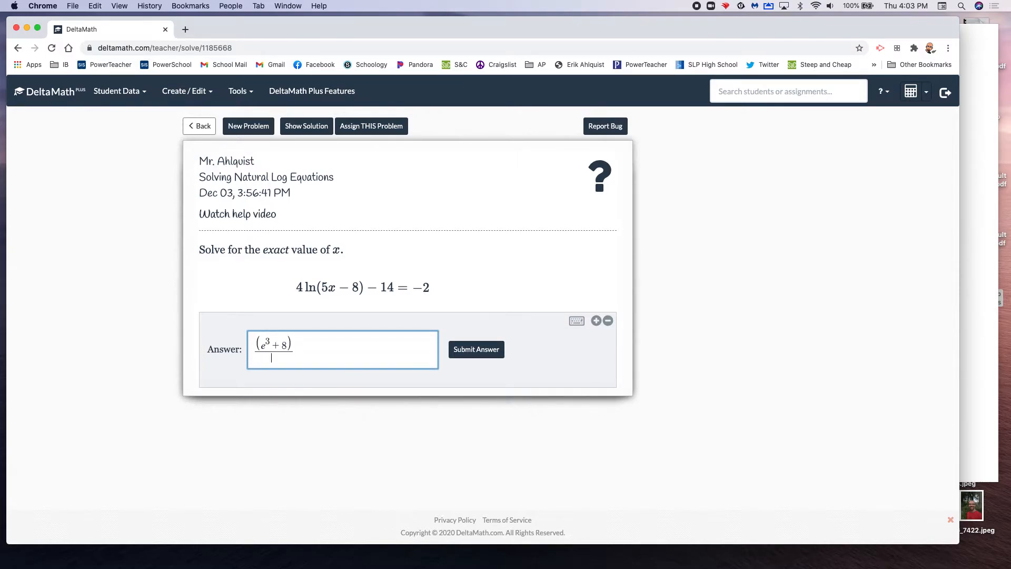
type("5")
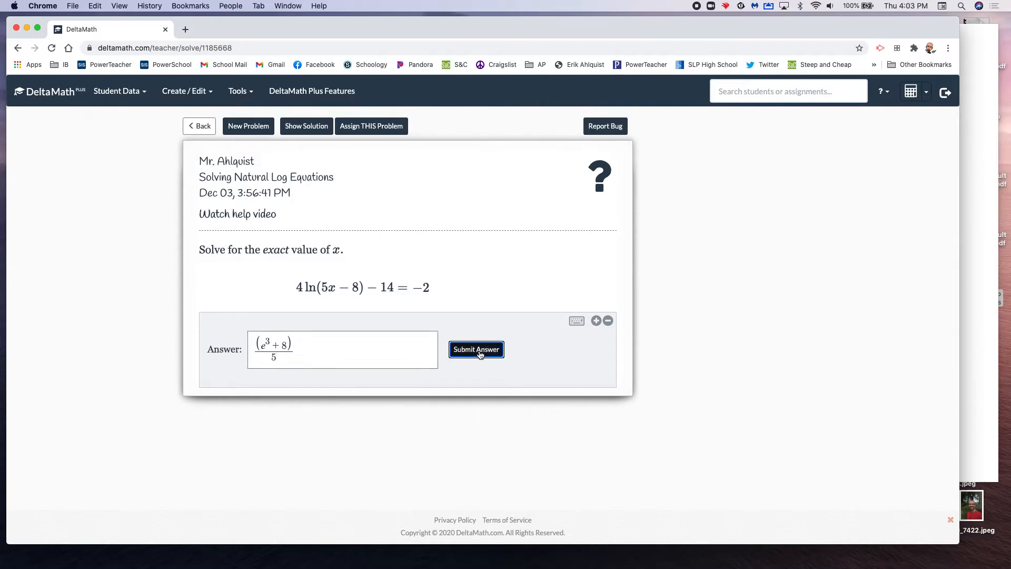
left_click(476, 349)
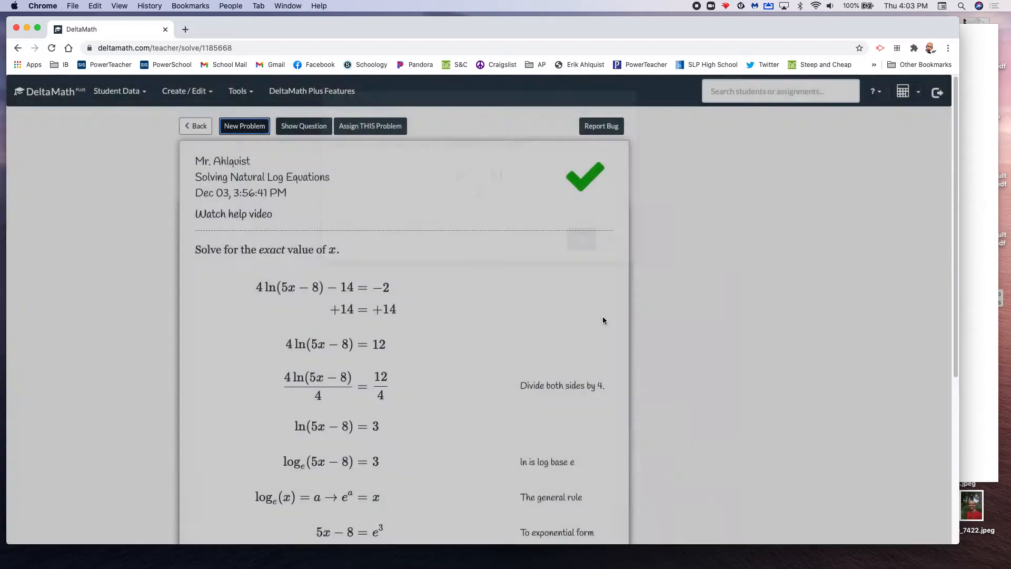
Scroll through the shown solution and load the next natural log problem.
scroll("down", 3)
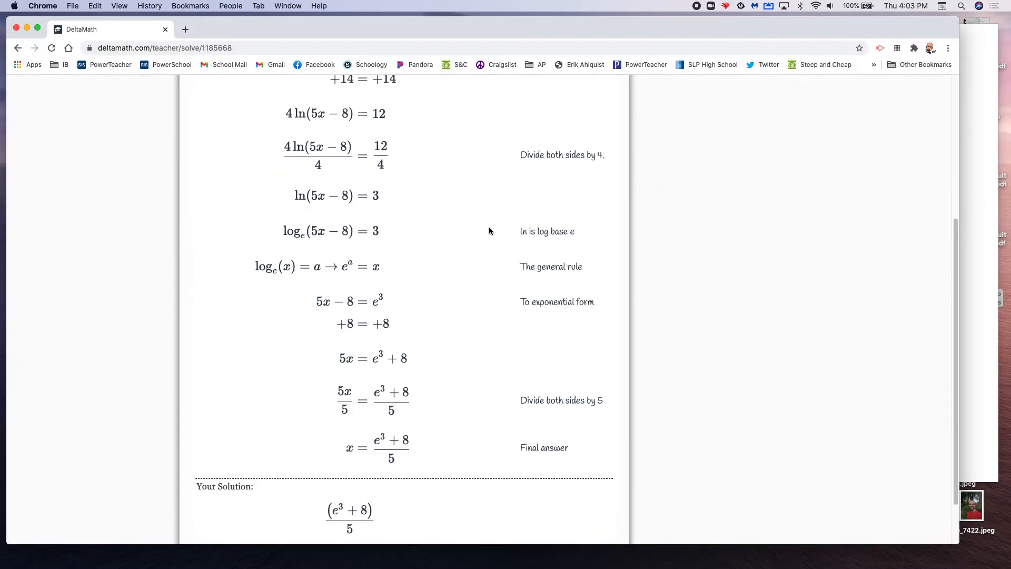
mouse_move(487, 378)
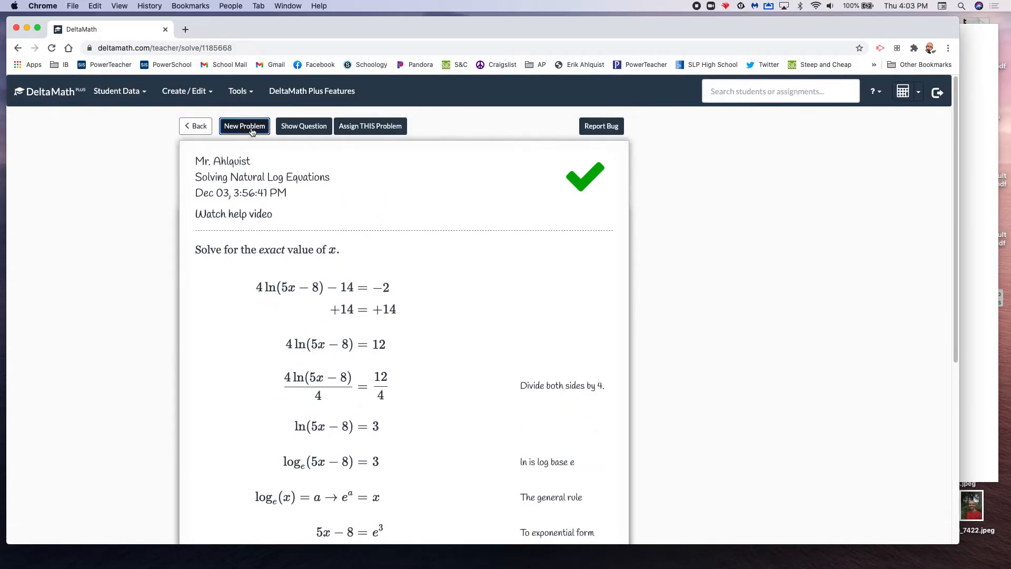
left_click(243, 125)
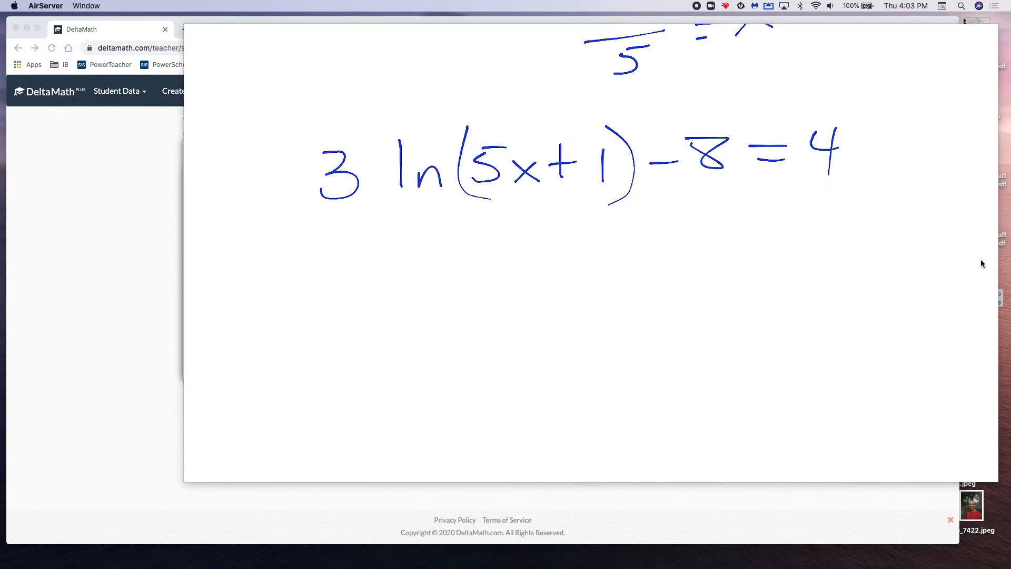
Scroll the whiteboard while working 3ln(5x+1) − 8 = 4 down to x = (e⁴ − 1)/5.
scroll("up", 3)
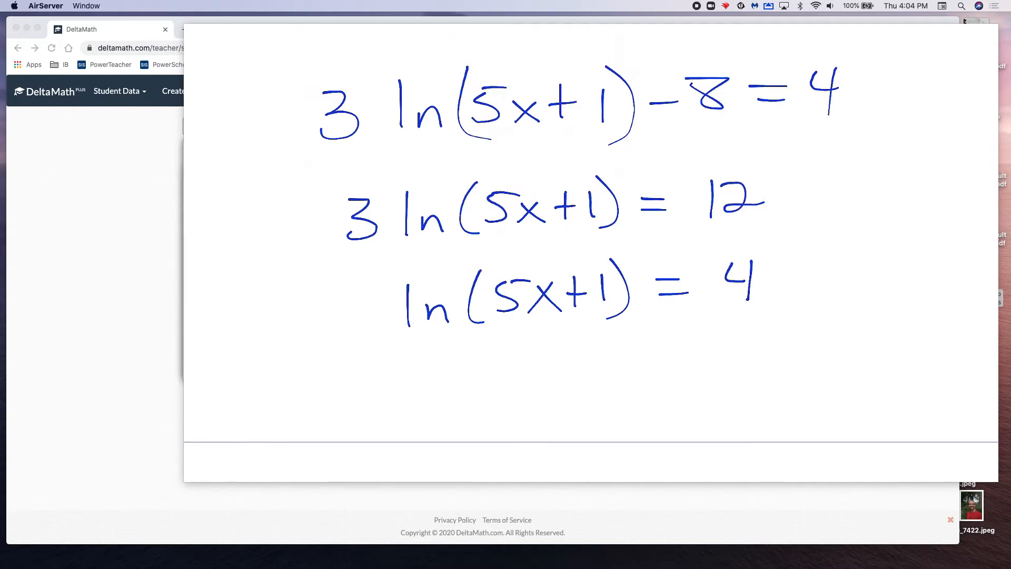
scroll("down", 3)
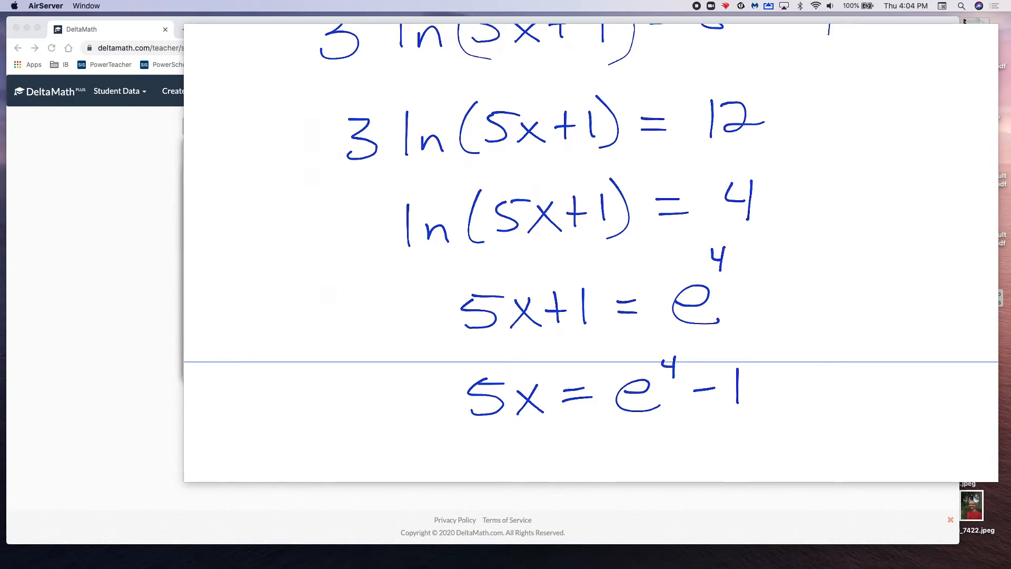
scroll("down", 3)
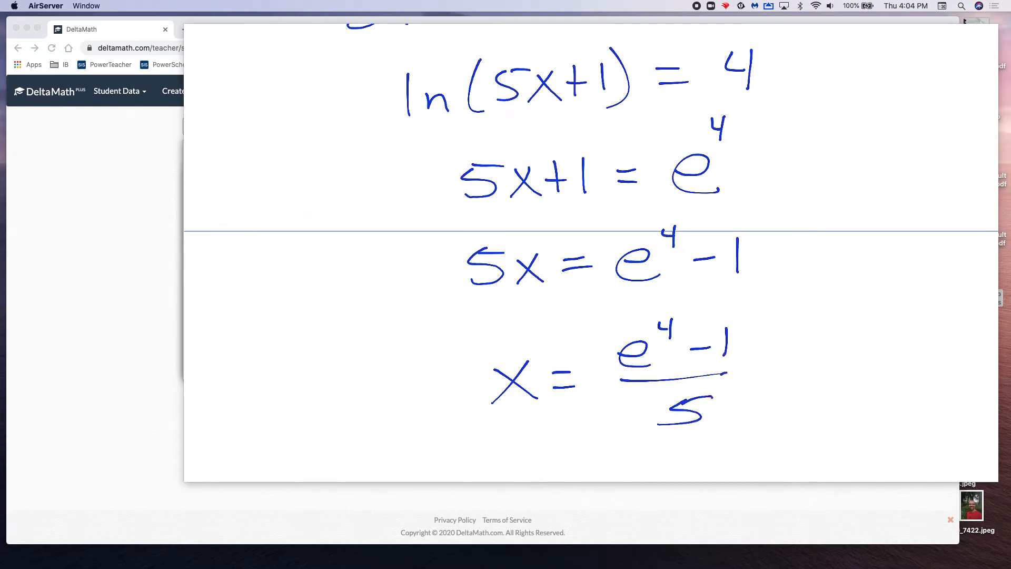
mouse_move(134, 278)
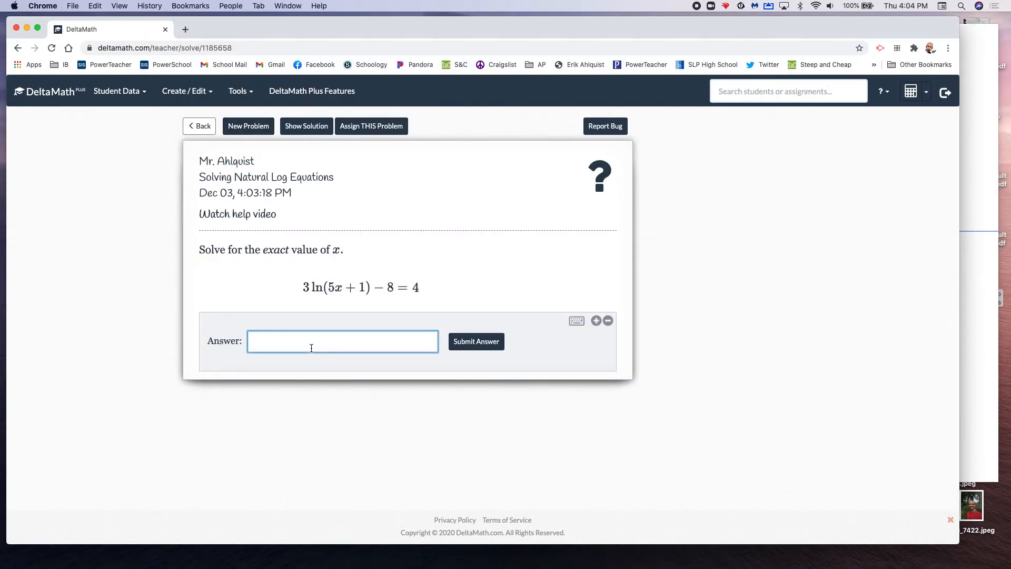
Enter (e^4-1)/5 as the answer, submit it and confirm in the Verify Solution dialog.
type("(")
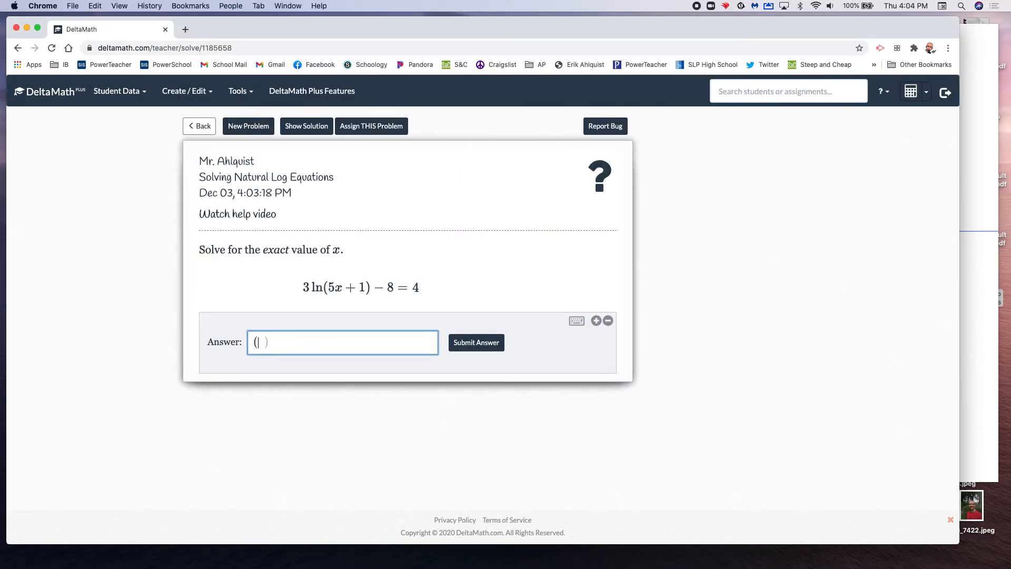
type("e^4")
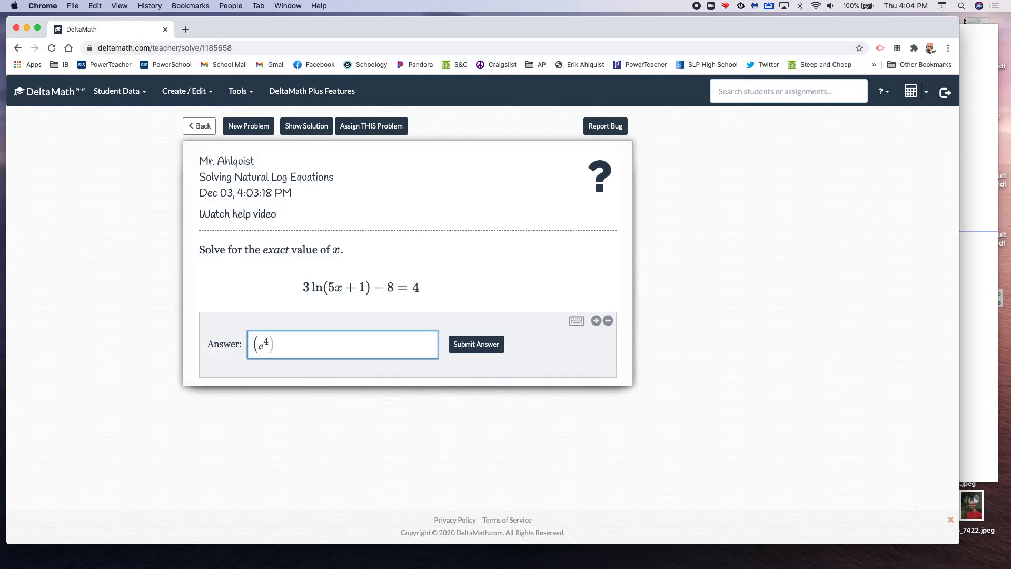
type("-")
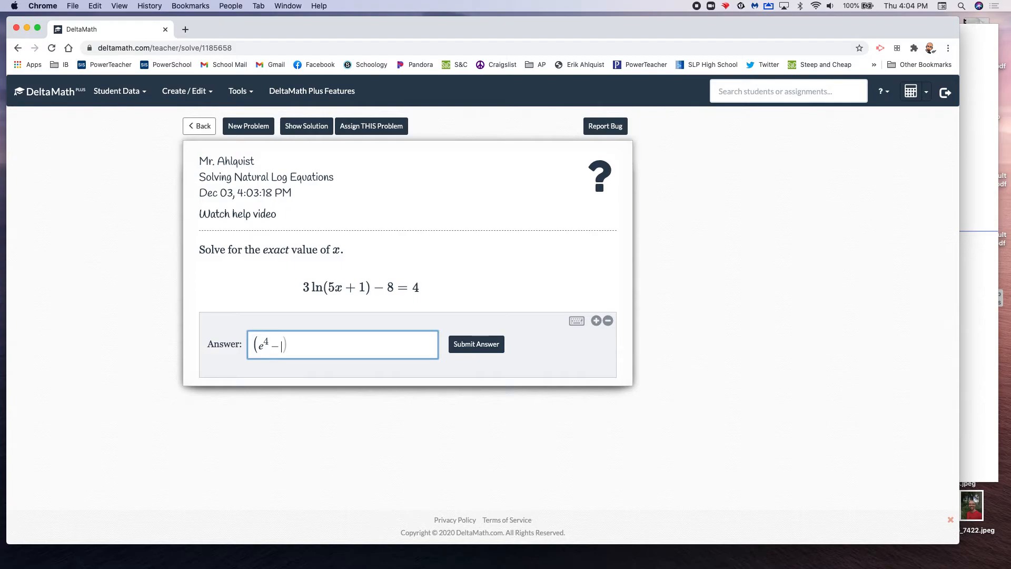
type("1")
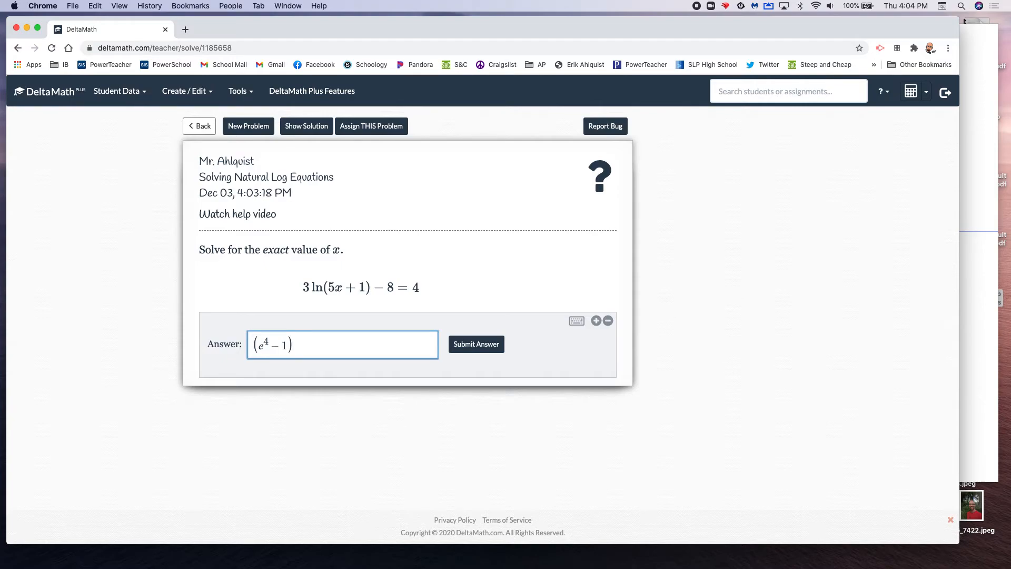
type("5")
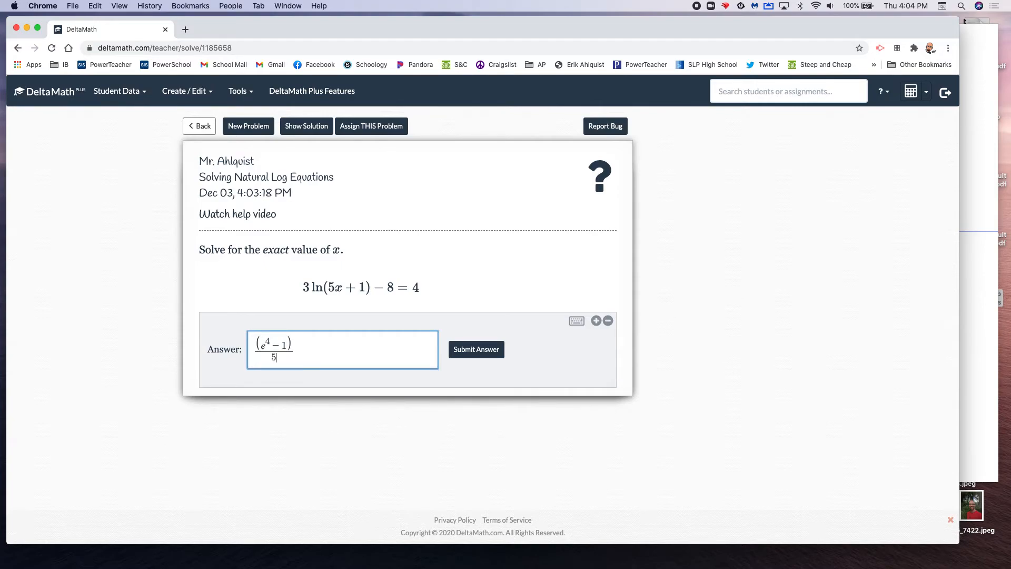
left_click(476, 349)
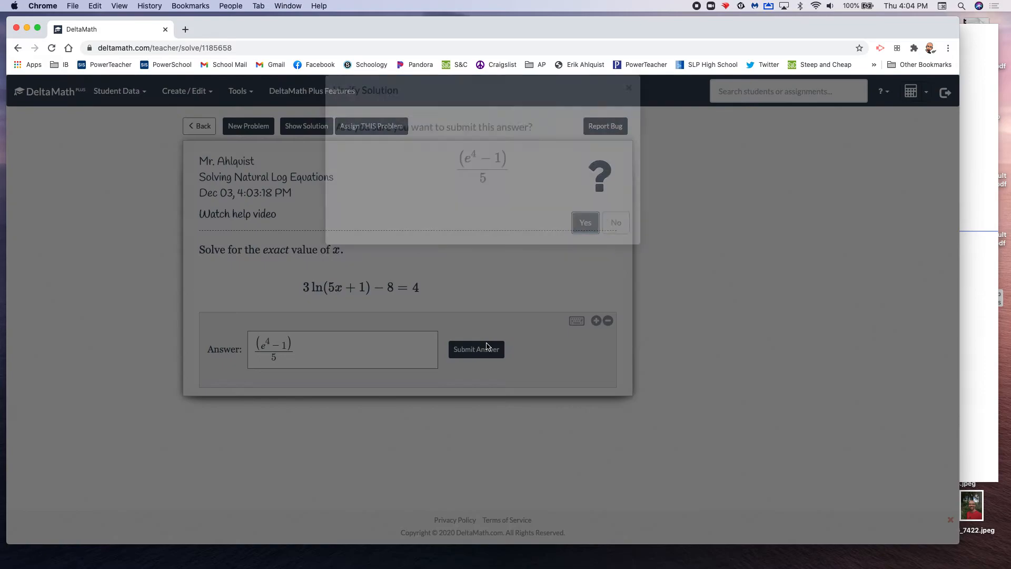
left_click(585, 222)
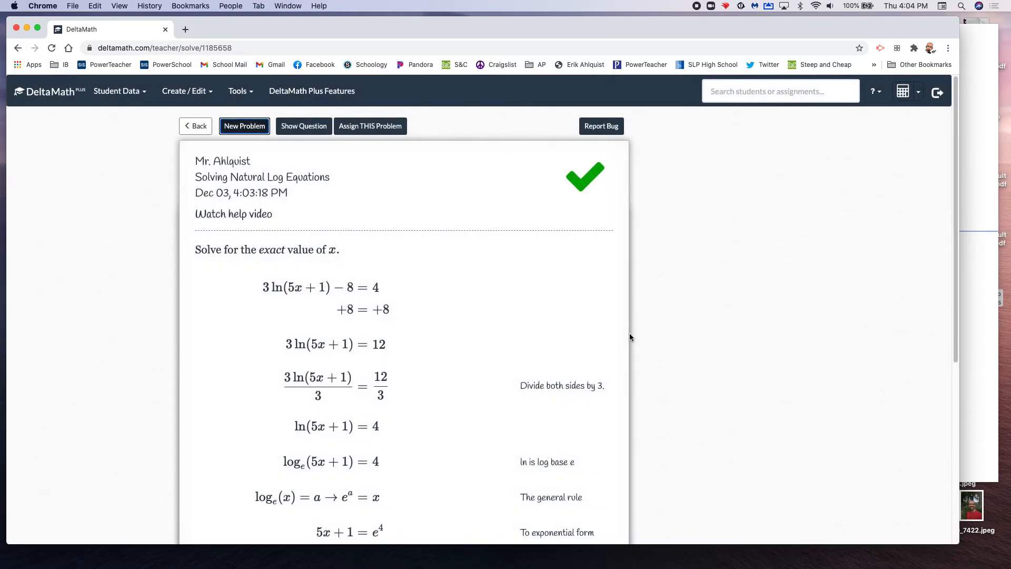
scroll("down", 3)
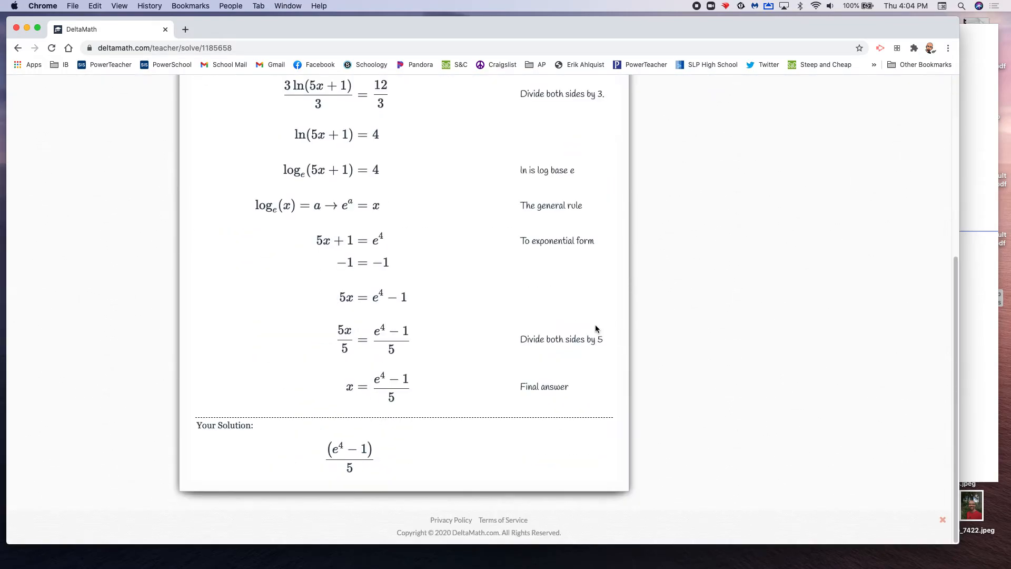
Generate the next natural log equation, 3 ln(3x+9) + 2 = 17.
left_click(248, 126)
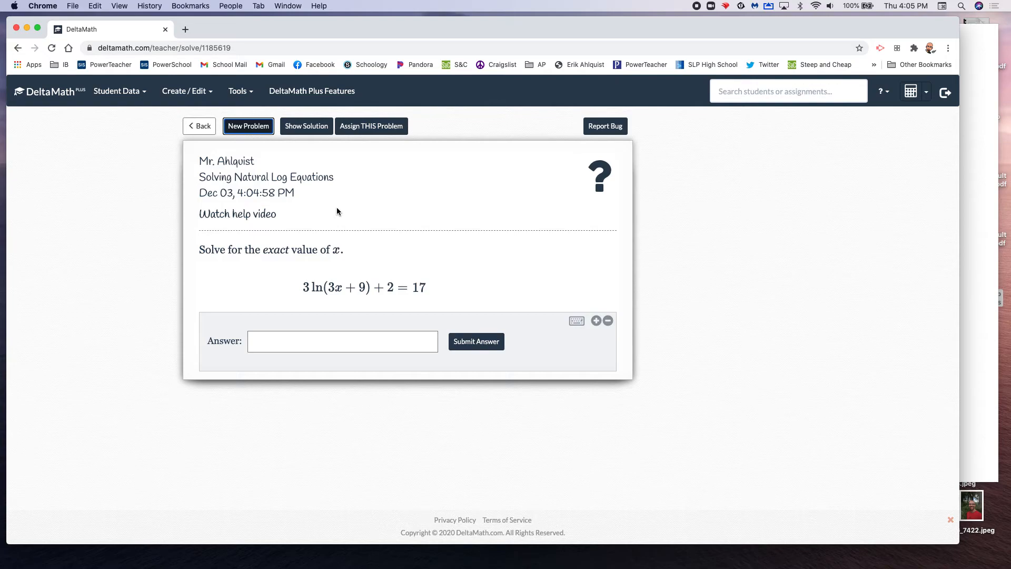
mouse_move(707, 194)
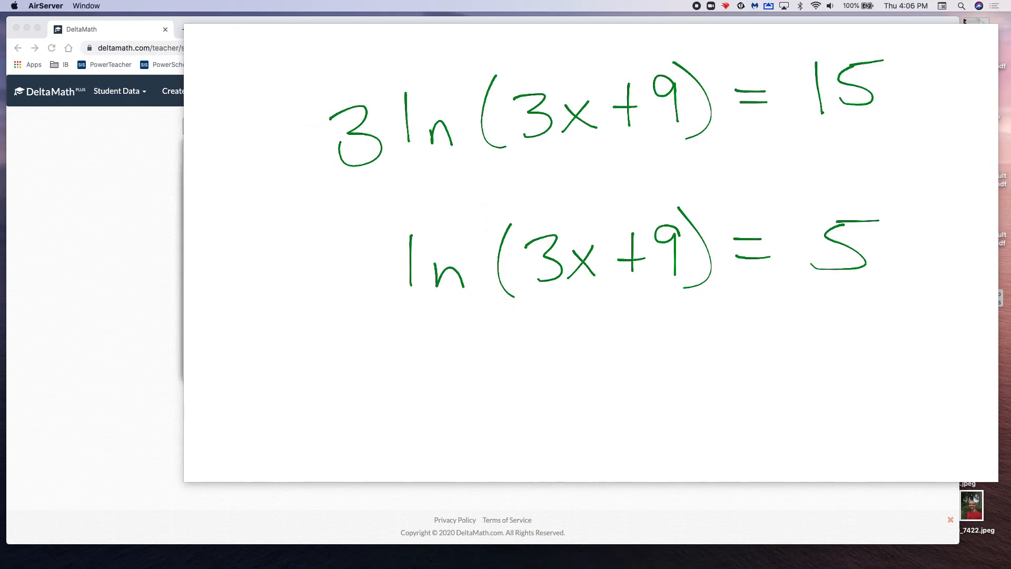
Scroll the whiteboard up to work the equation down to ln(3x+9) = 5.
scroll("up", 3)
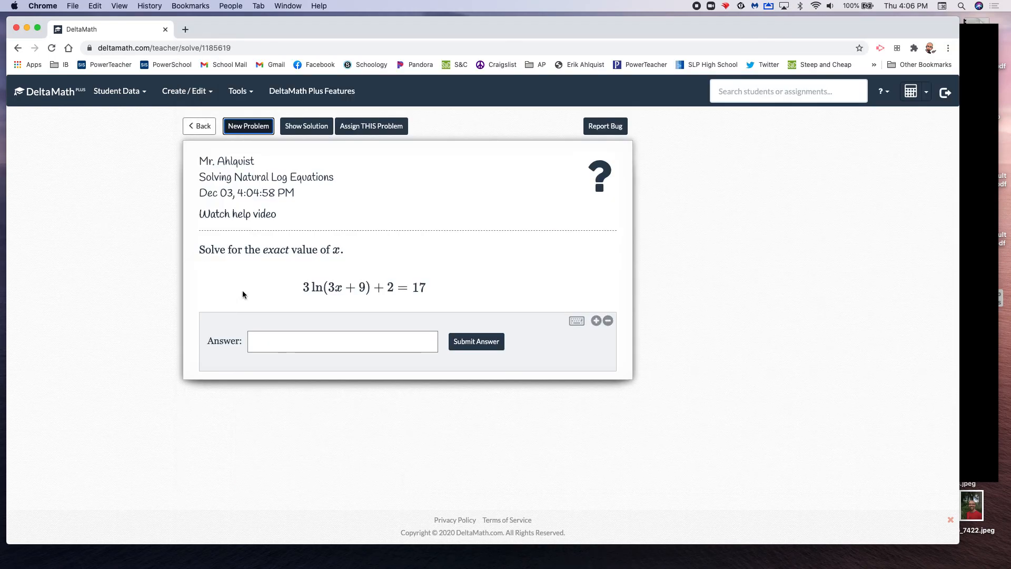
Enter (e^5-9)/3 as the answer, submit it and confirm the verification.
type("e")
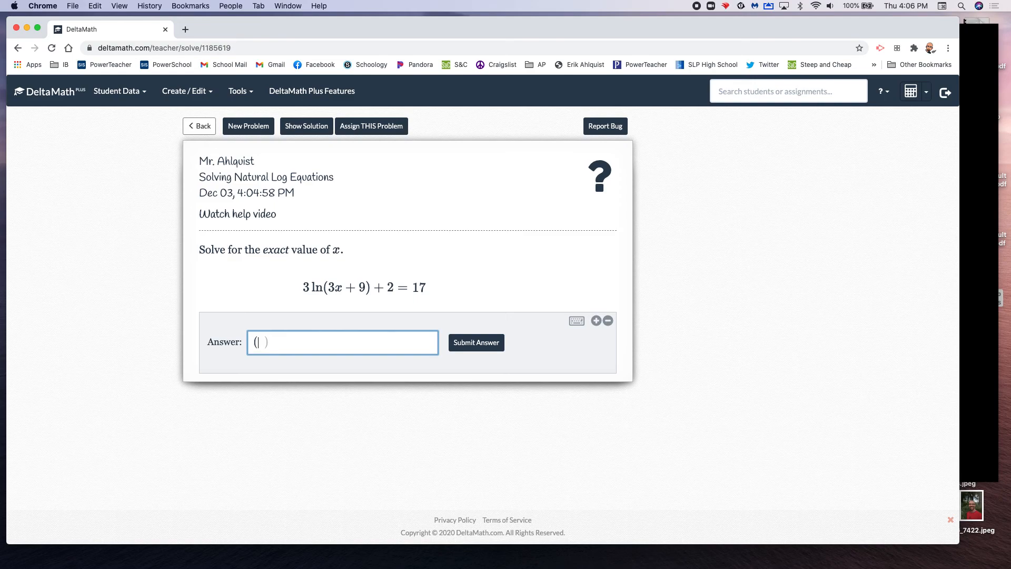
type("d")
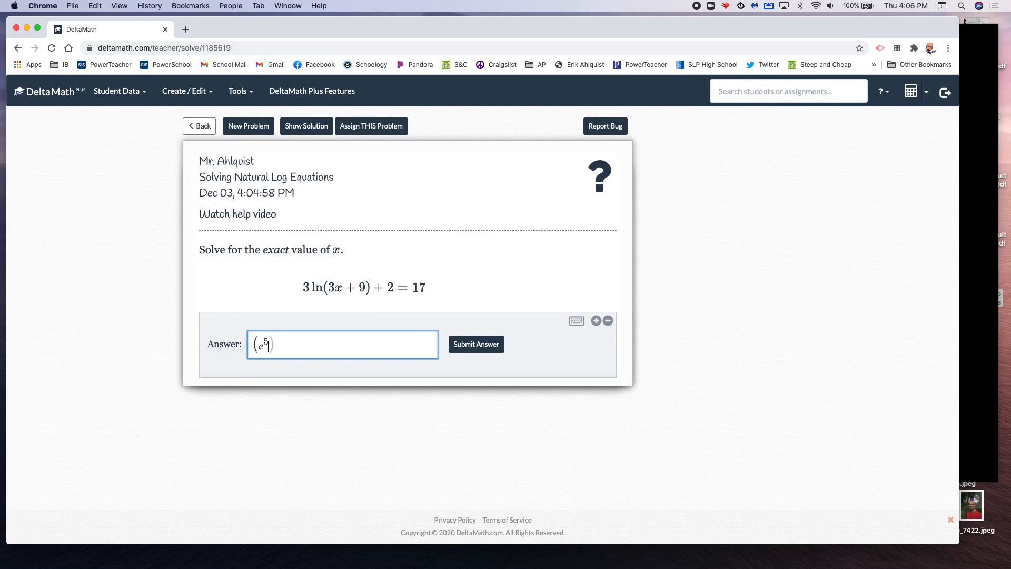
type("-9")
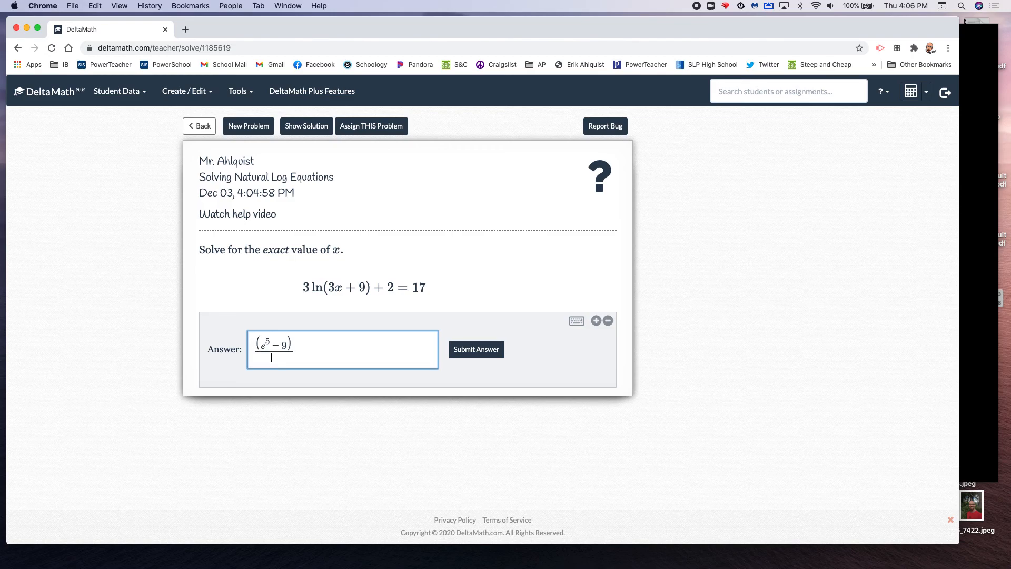
type("3")
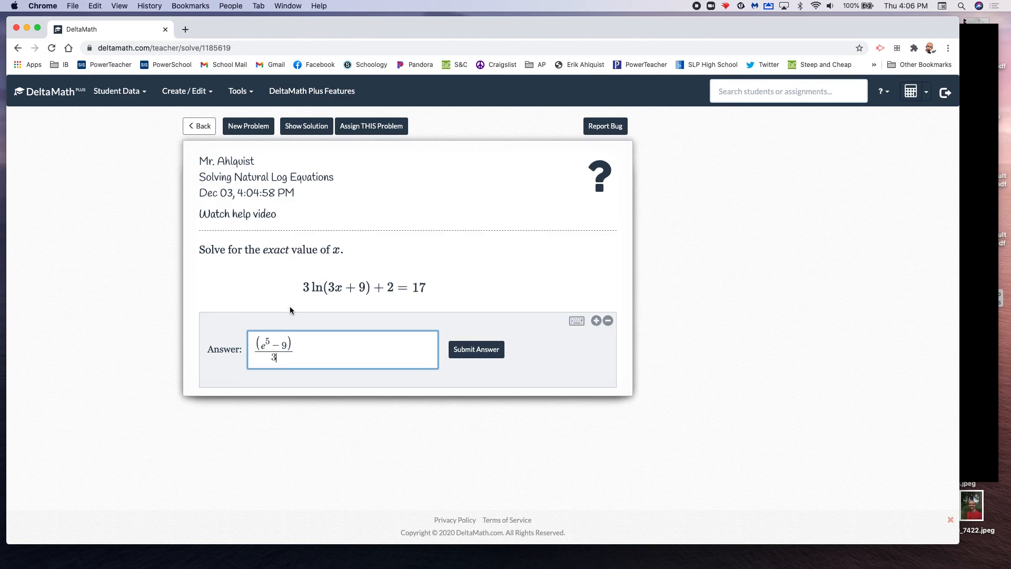
left_click(476, 349)
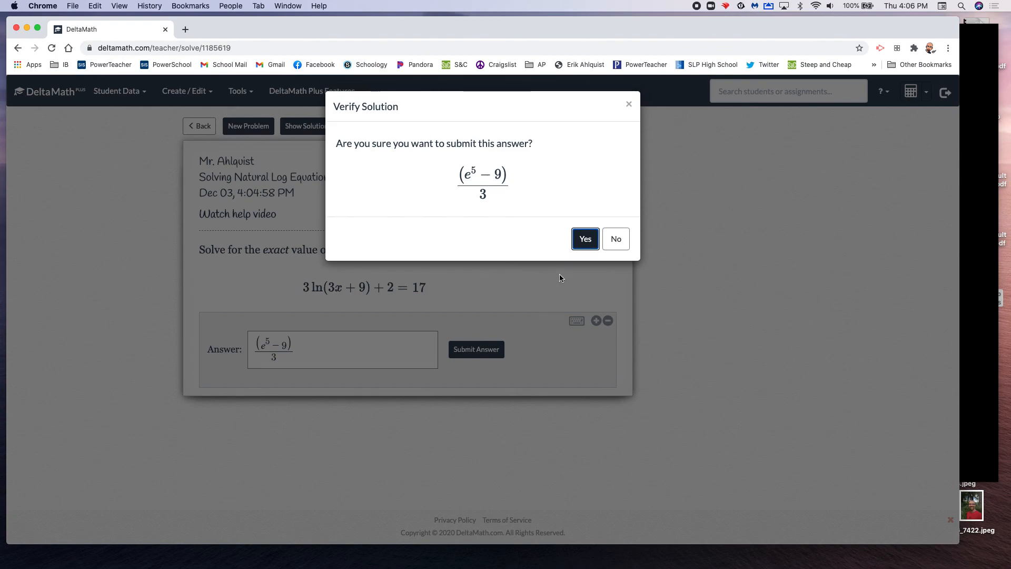
left_click(583, 240)
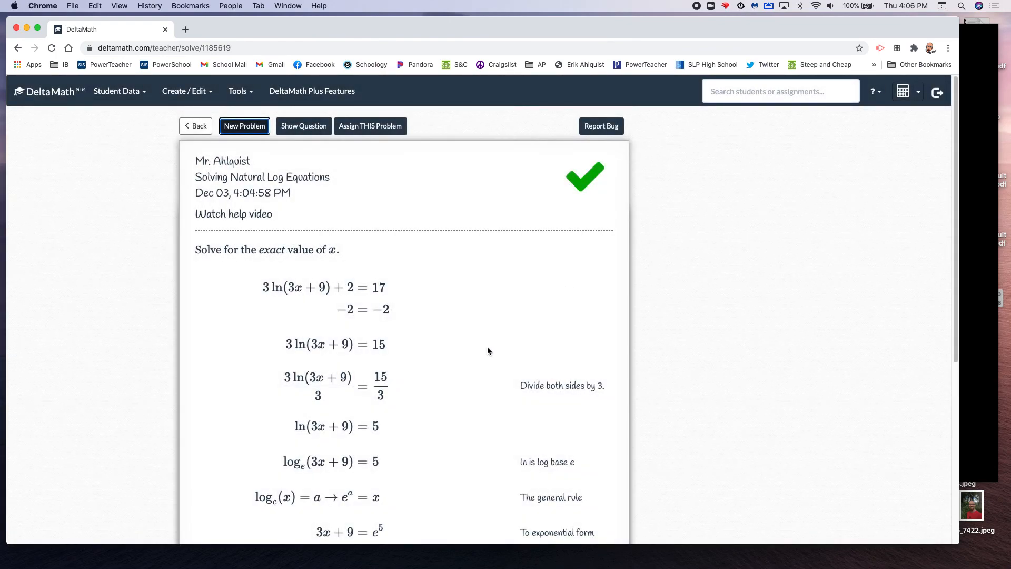
Scroll down through DeltaMath's step-by-step solution.
scroll("down", 3)
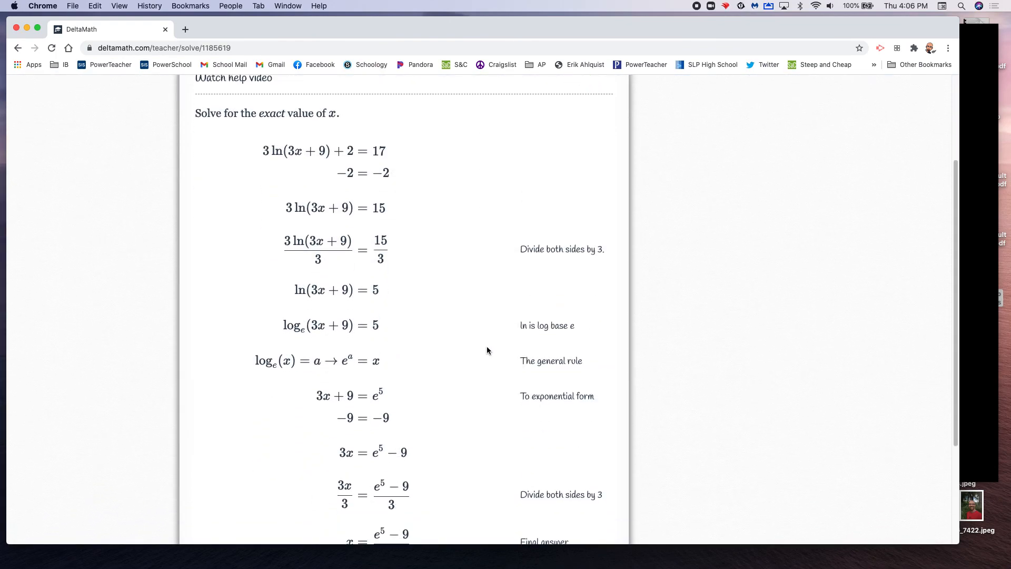
scroll("down", 3)
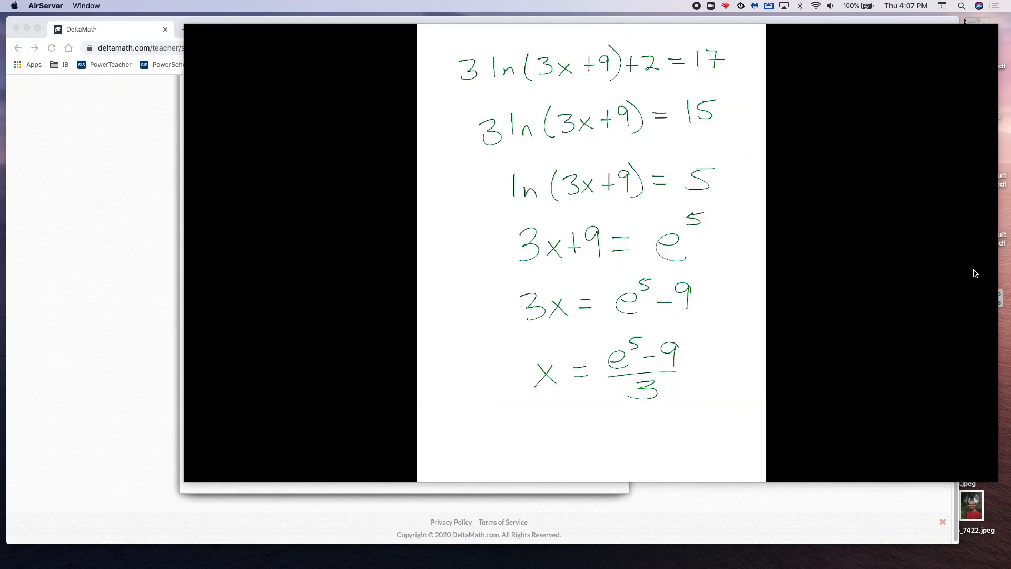
mouse_move(872, 159)
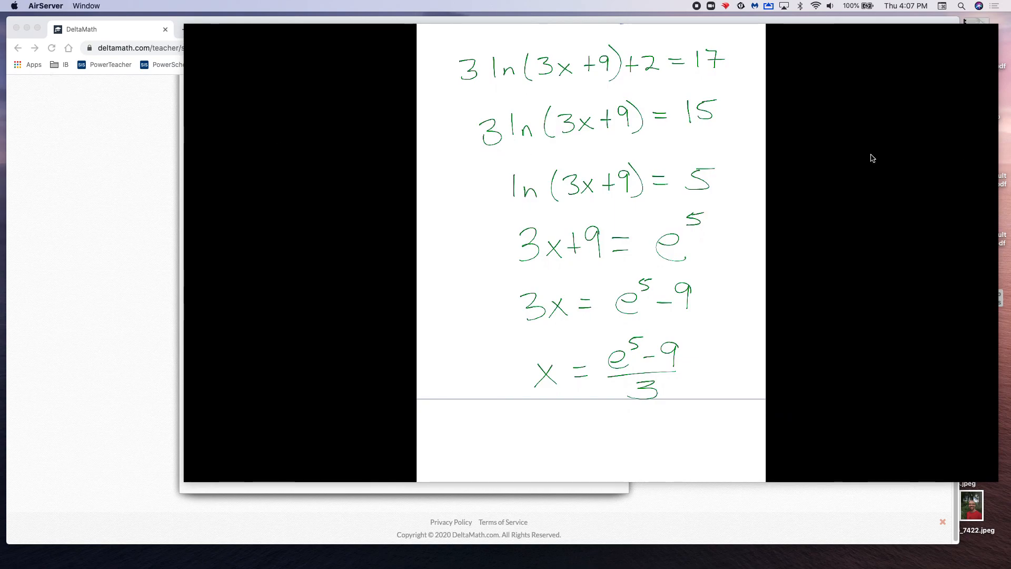